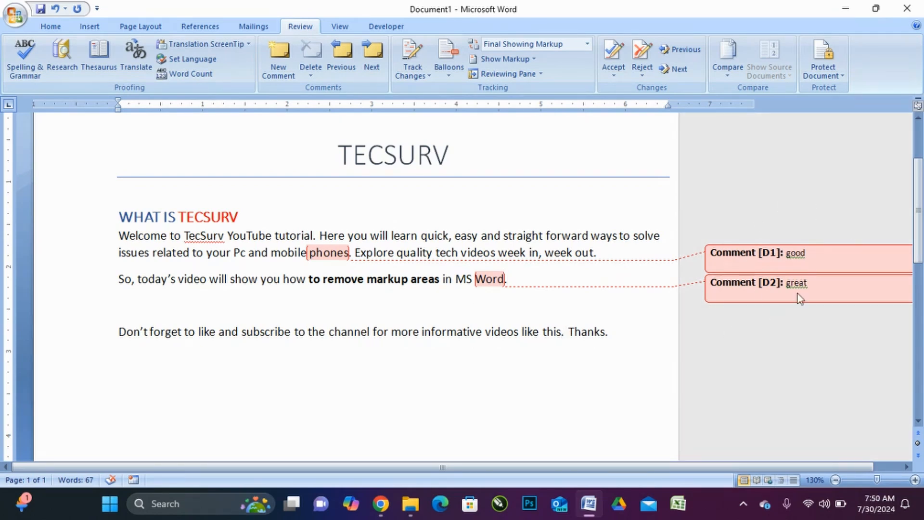
mouse_move(890, 265)
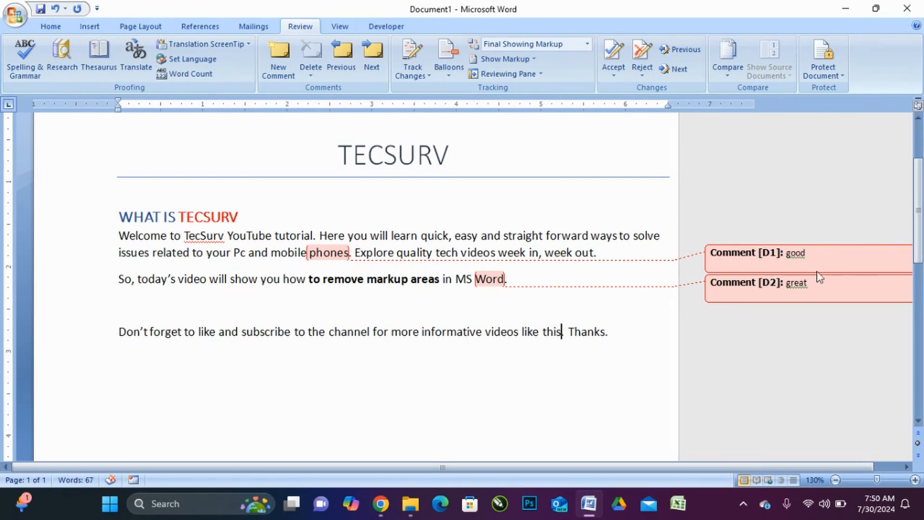
Switch the ribbon to the Home tab's font, paragraph and style commands
left_click(50, 26)
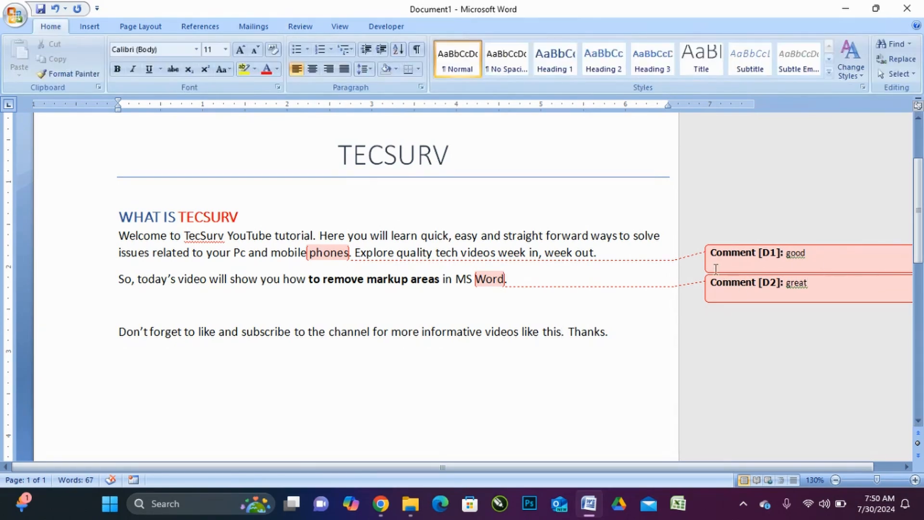
mouse_move(670, 261)
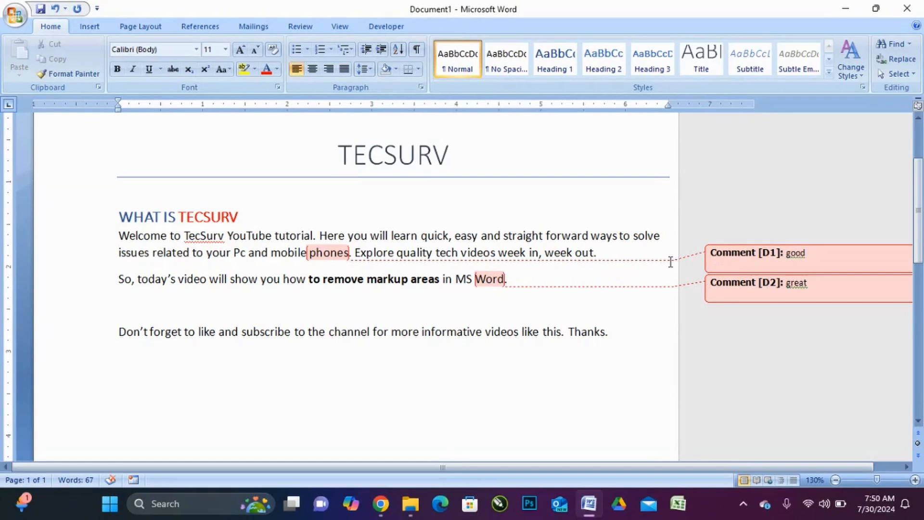
Switch the ribbon back to the Review tab
left_click(300, 26)
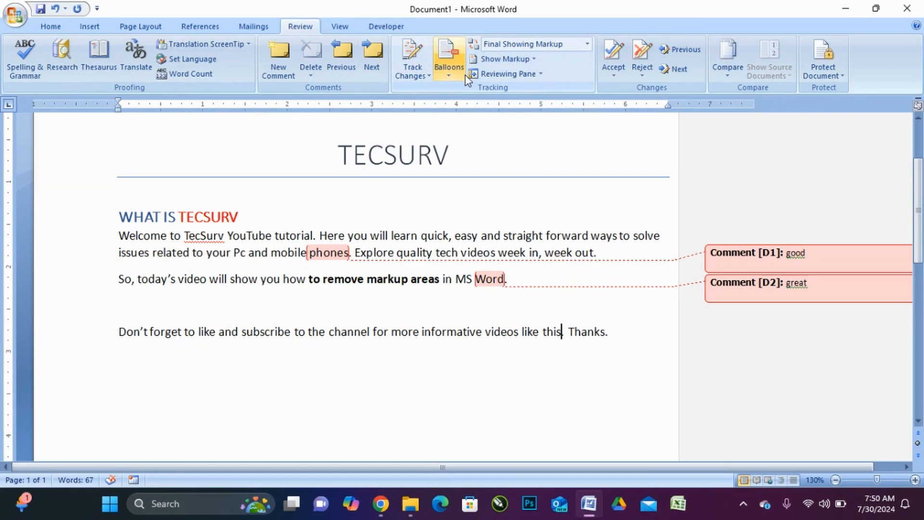
mouse_move(505, 58)
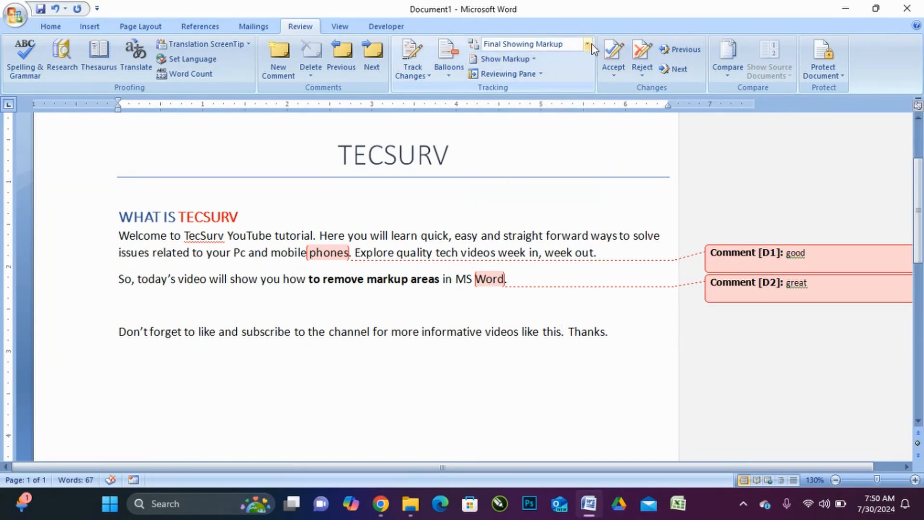
mouse_move(522, 44)
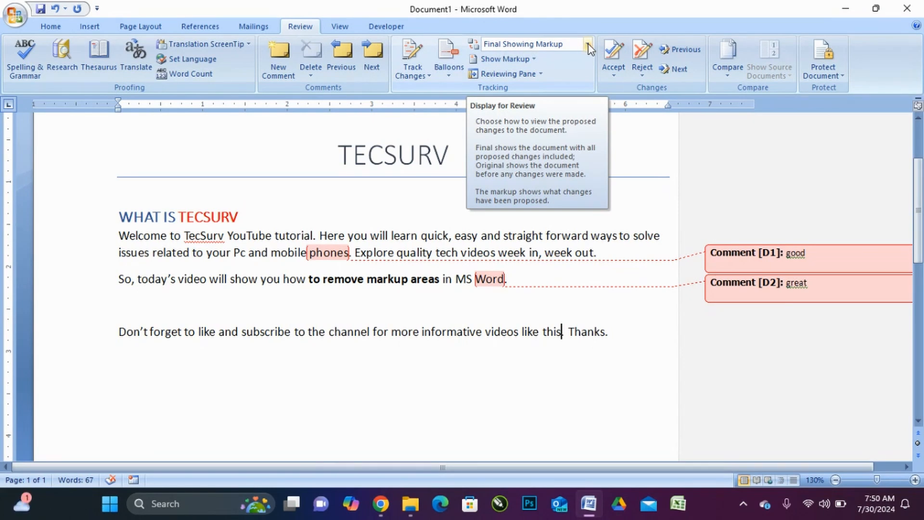
Set Display for Review to Original, then reopen the display dropdown
left_click(588, 44)
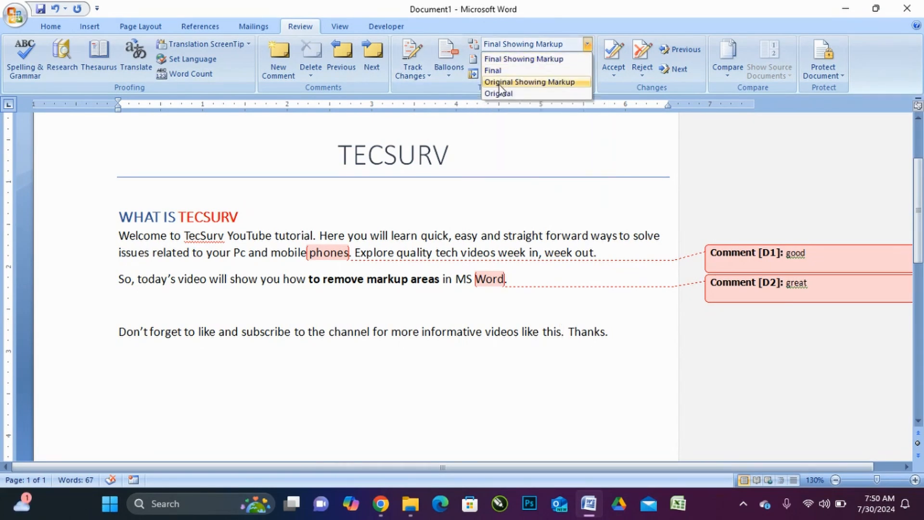
left_click(498, 93)
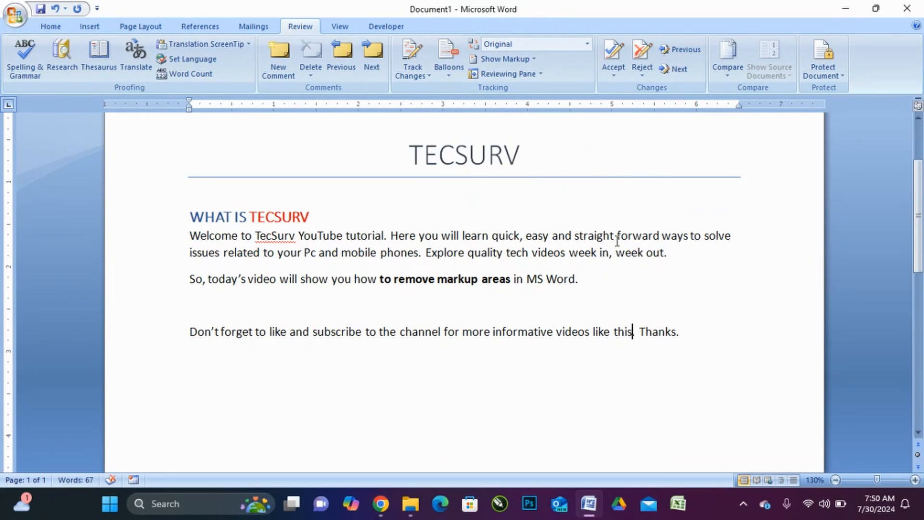
left_click(587, 44)
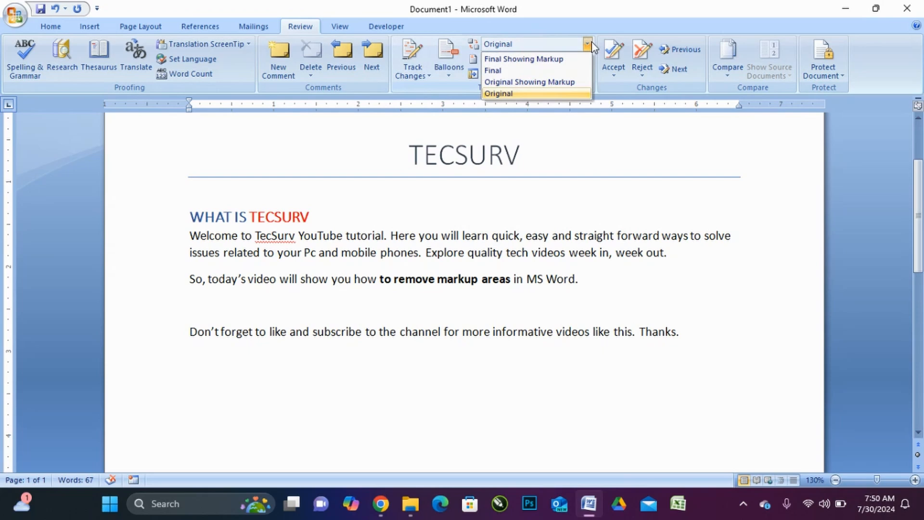
mouse_move(522, 59)
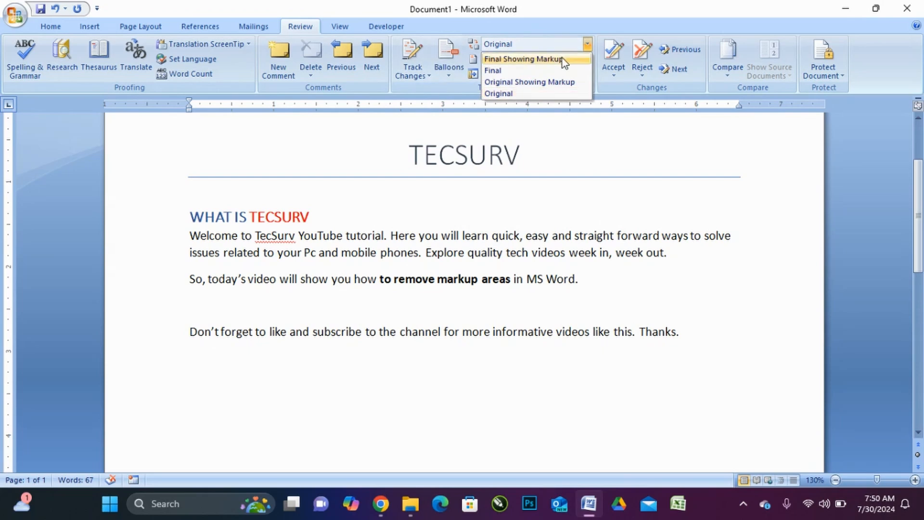
Set the view to Final Showing Markup and uncheck Comments under Show Markup
left_click(524, 58)
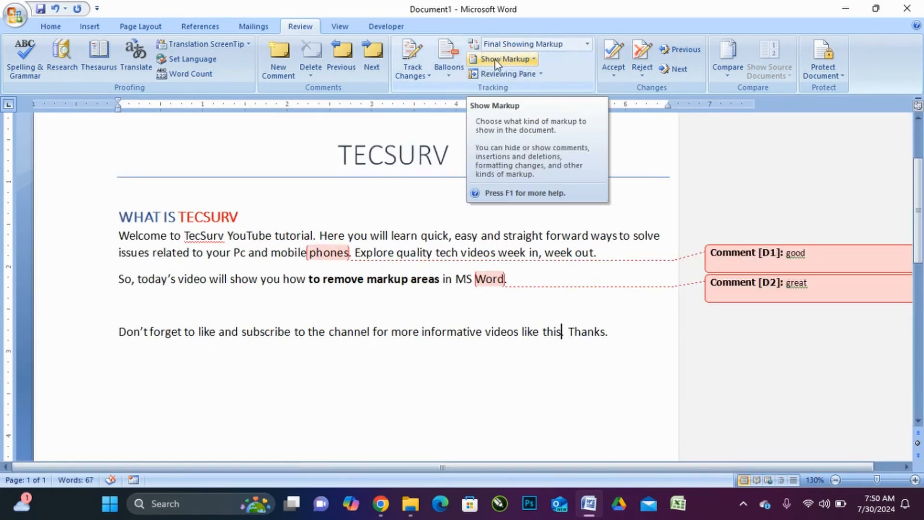
mouse_move(533, 65)
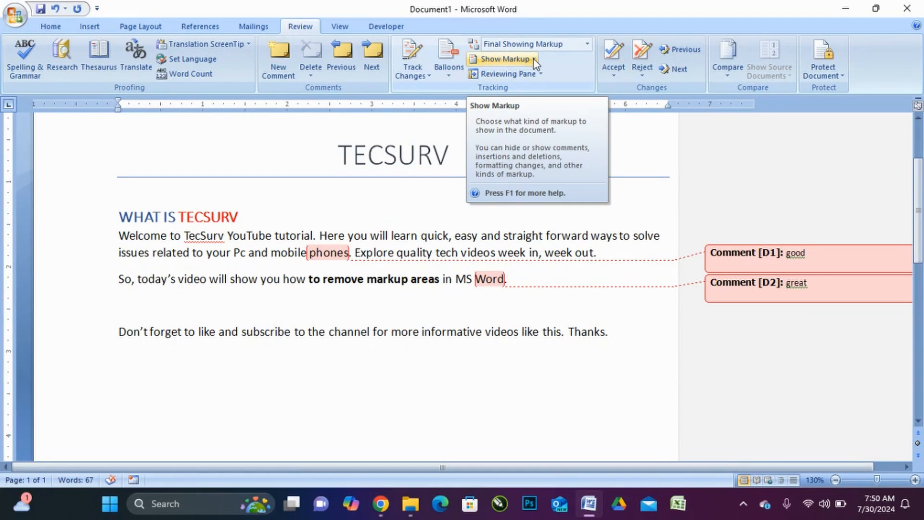
left_click(504, 59)
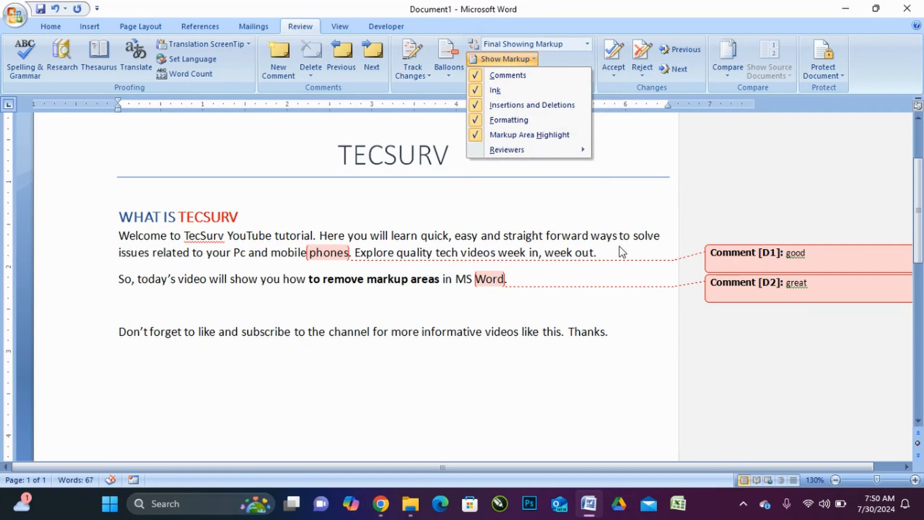
mouse_move(496, 90)
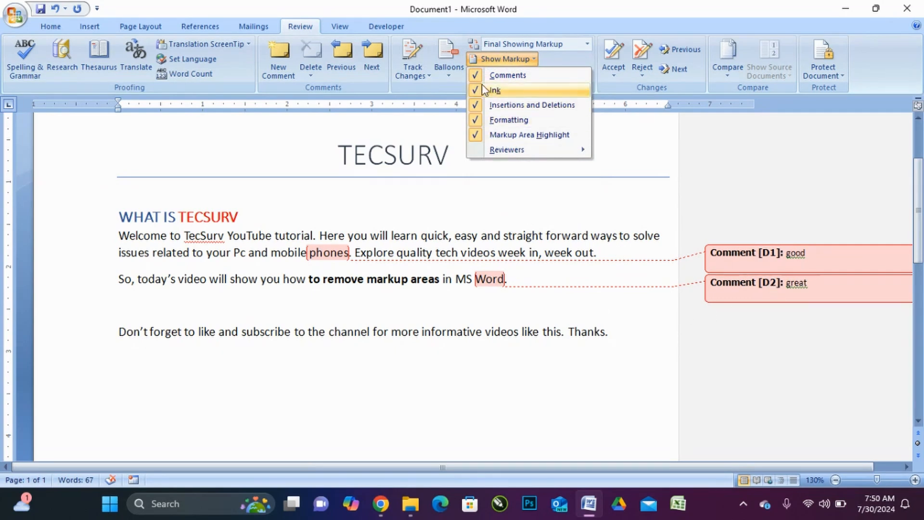
left_click(508, 75)
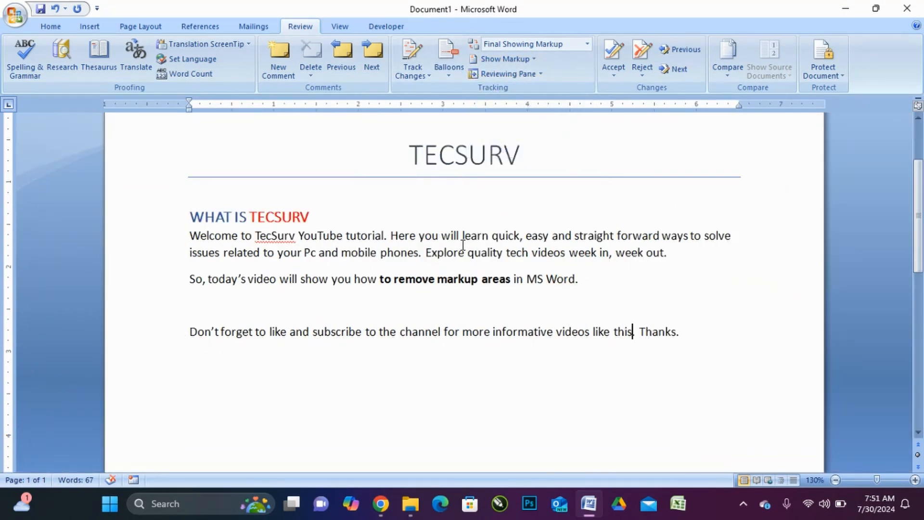
mouse_move(601, 304)
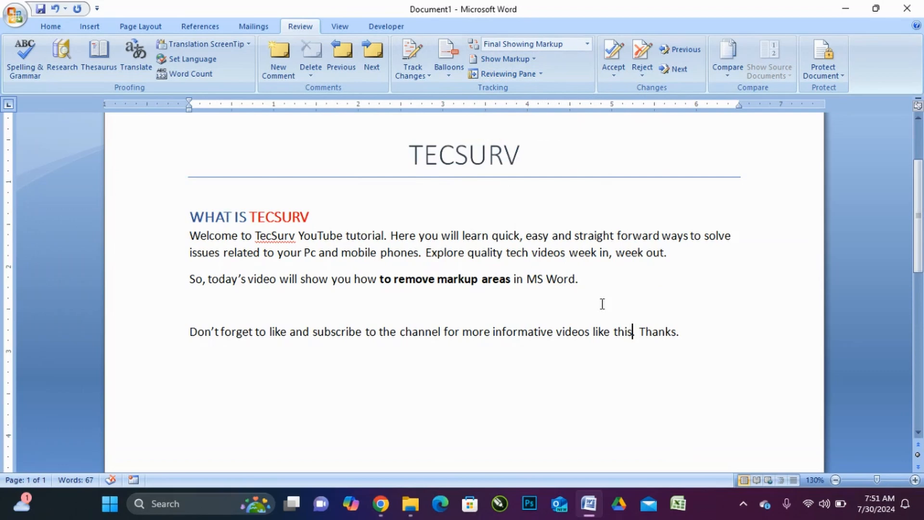
mouse_move(604, 319)
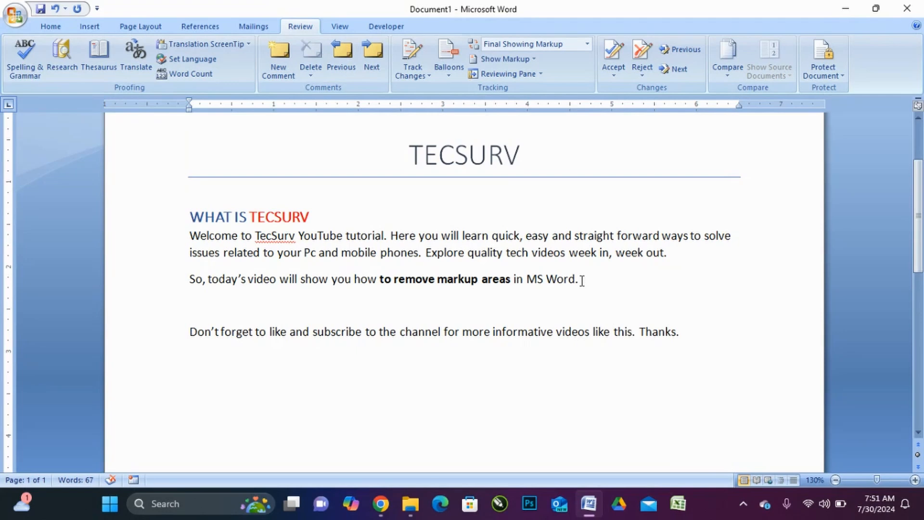
mouse_move(394, 225)
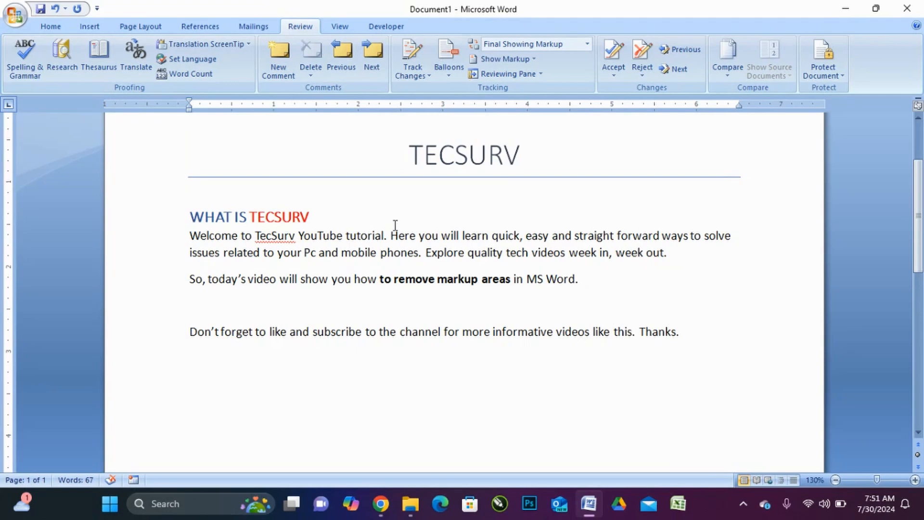
mouse_move(551, 278)
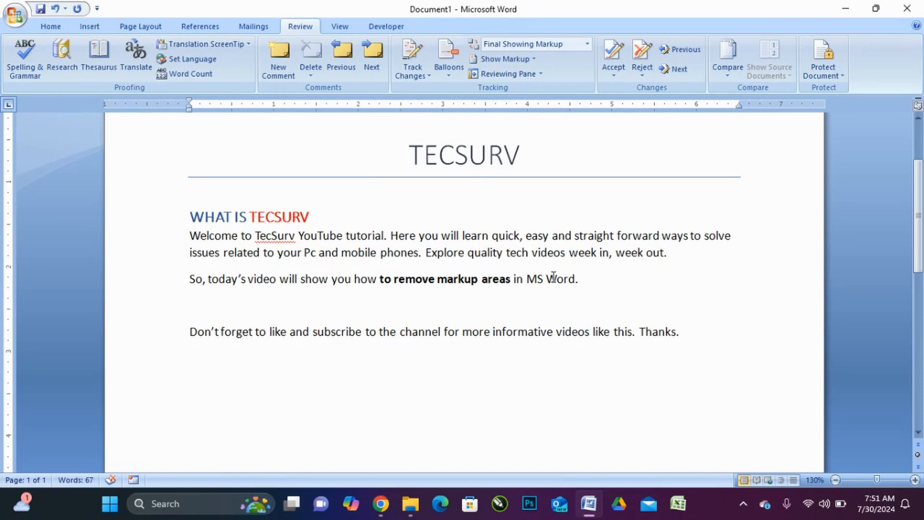